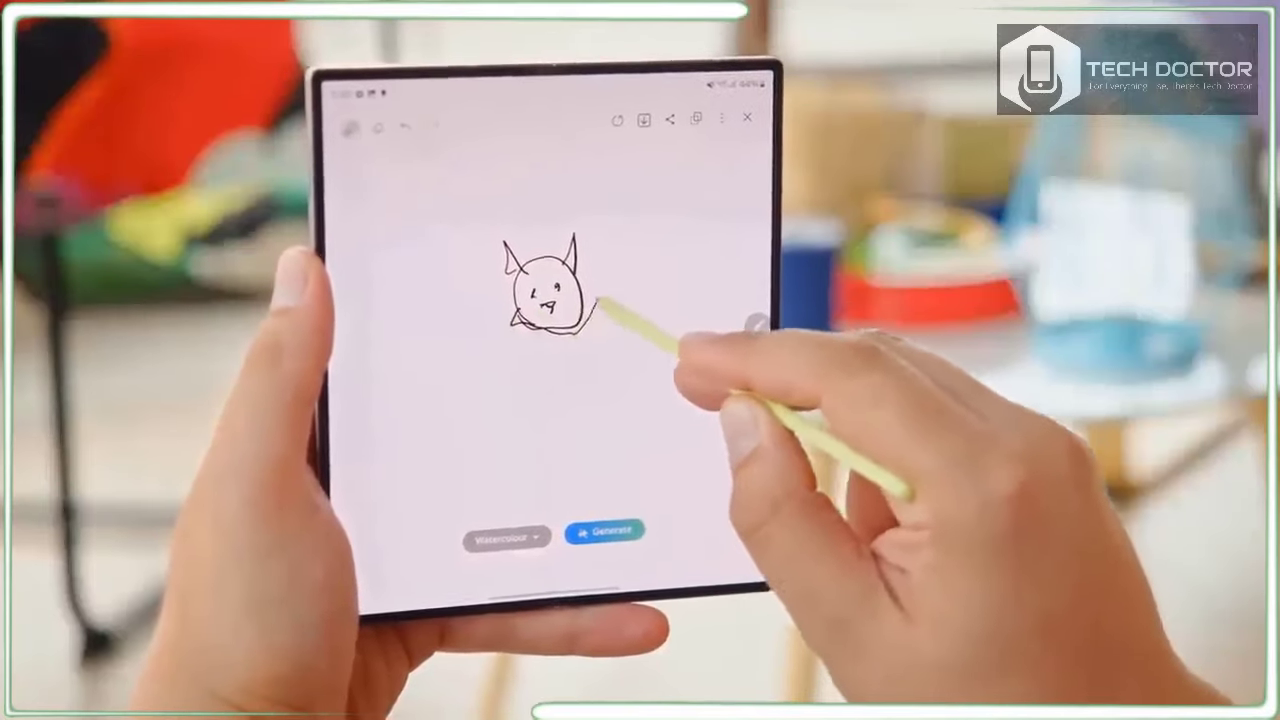
- Generate a Watercolor-style image of the round cat-like creature from the pen sketch
left_click(604, 528)
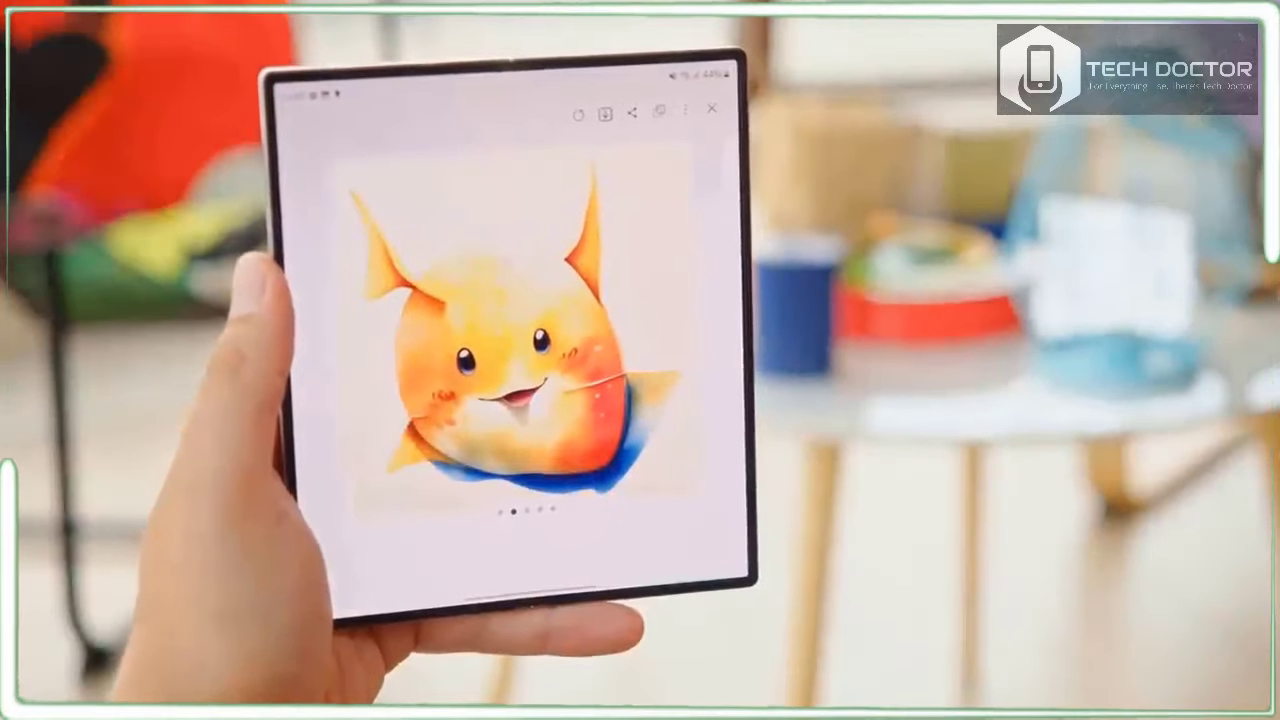